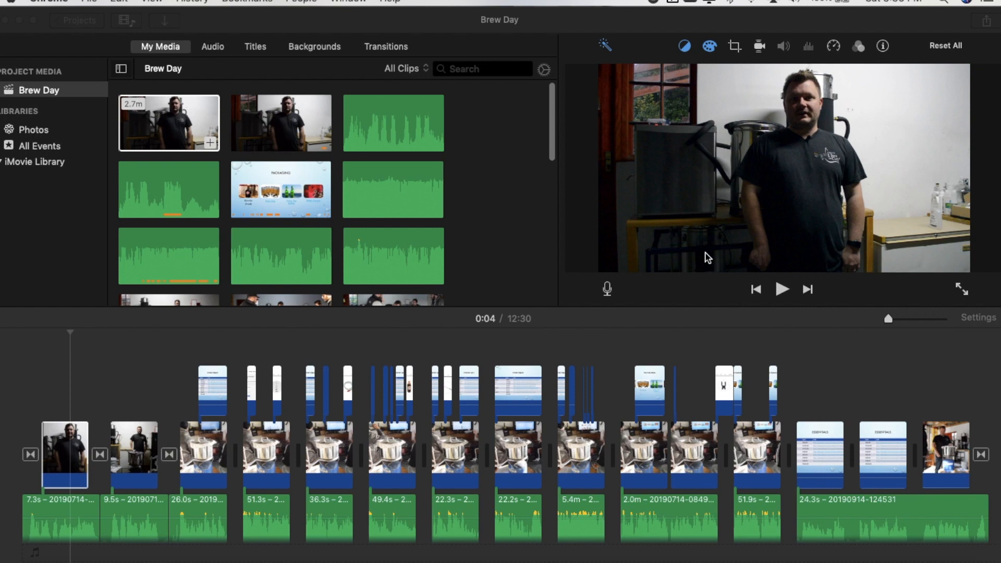
{"action": "mouse_move", "coordinate": [755, 124]}
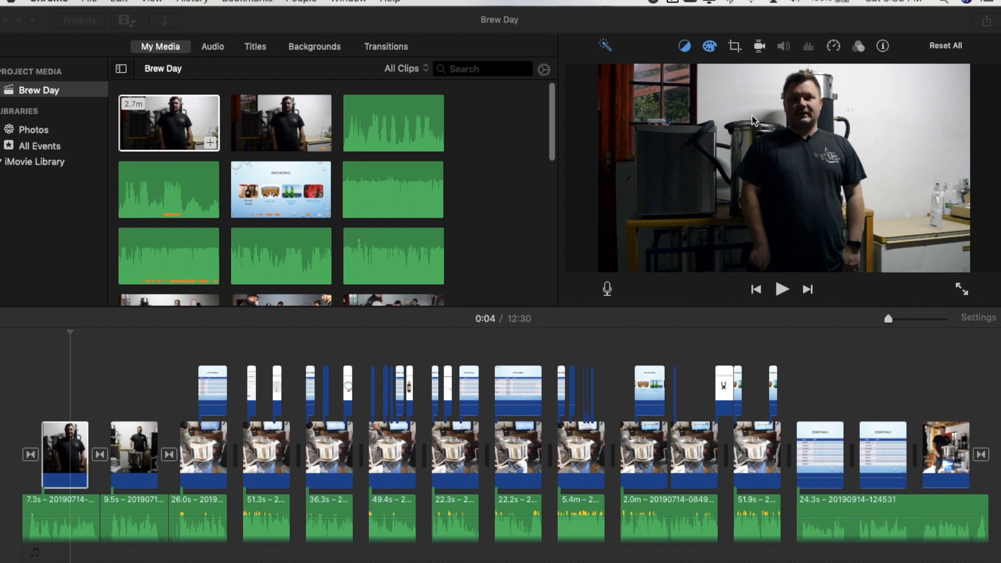
{"action": "mouse_move", "coordinate": [581, 122]}
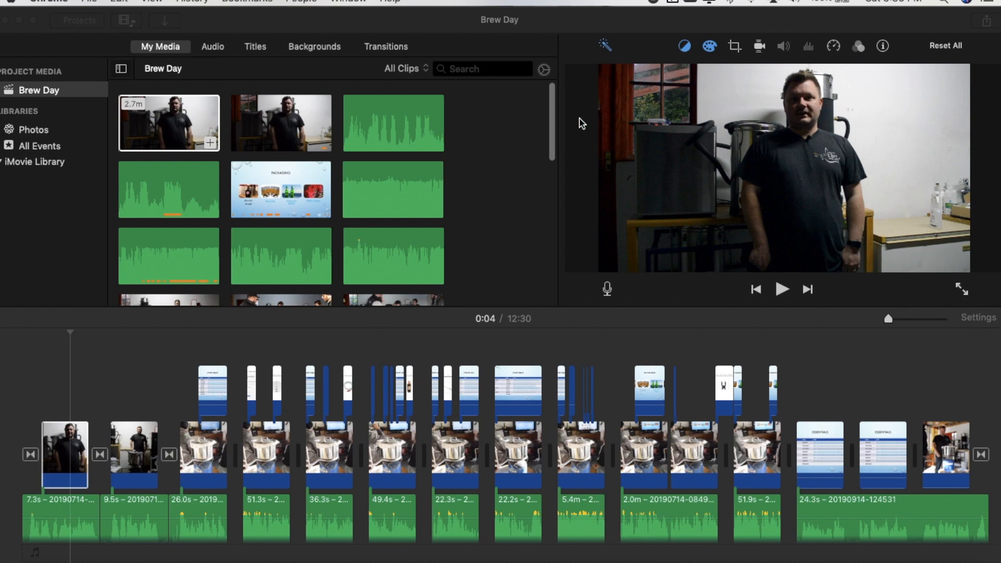
{"action": "mouse_move", "coordinate": [667, 278]}
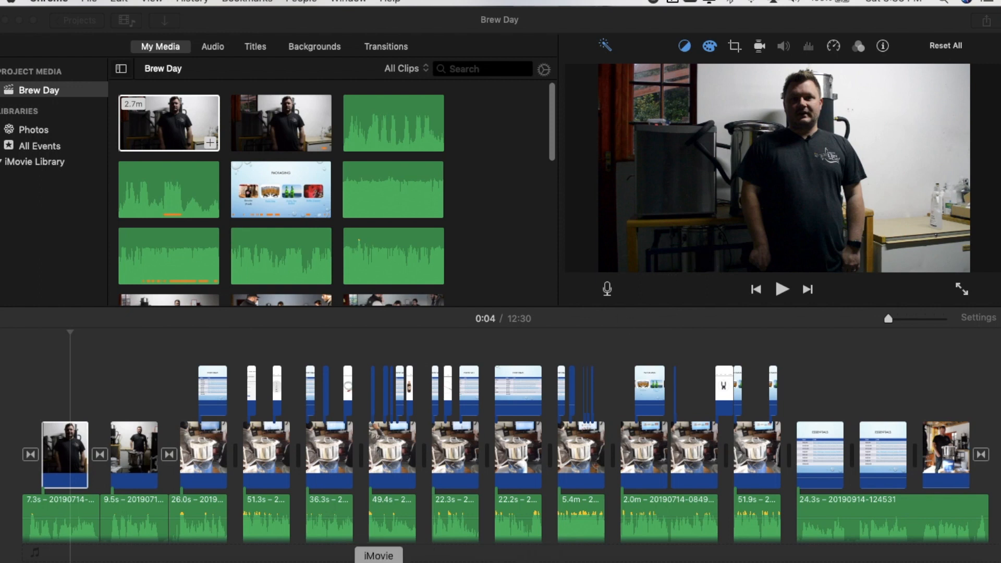
{"action": "mouse_move", "coordinate": [486, 235]}
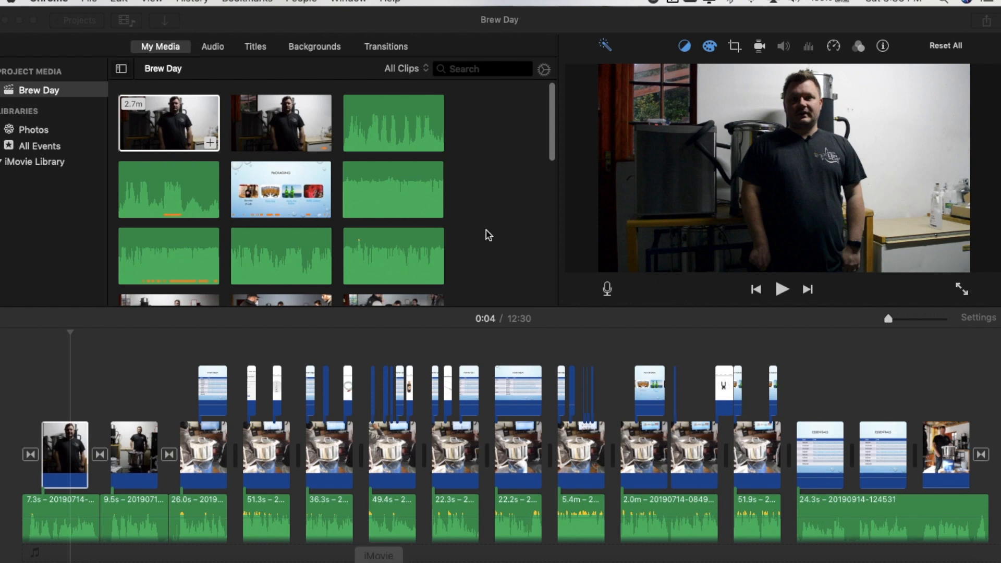
Step: Try sharing the movie, dismiss the camera-media warning, and close the sharing options
{"action": "left_click", "coordinate": [985, 20]}
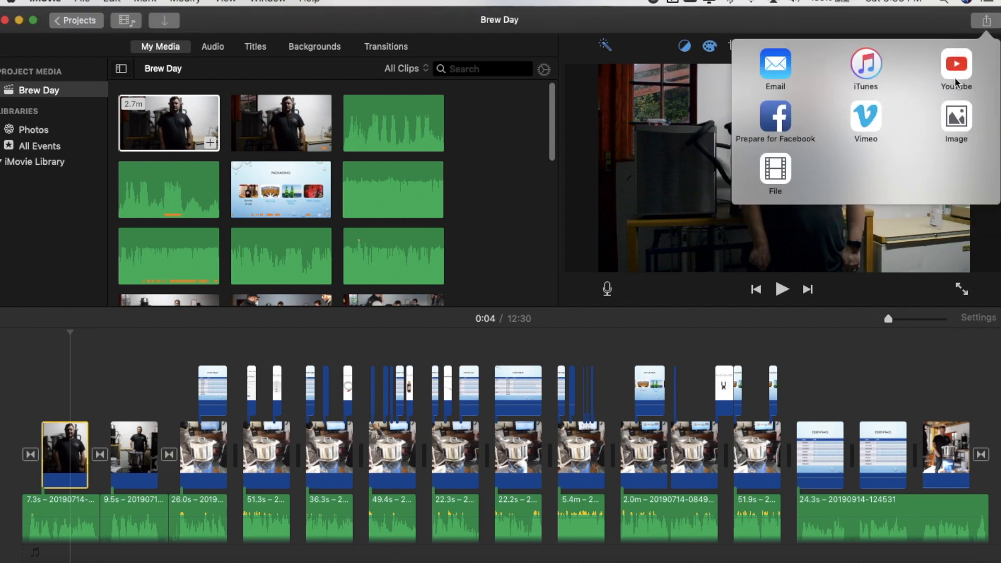
{"action": "left_click", "coordinate": [956, 63]}
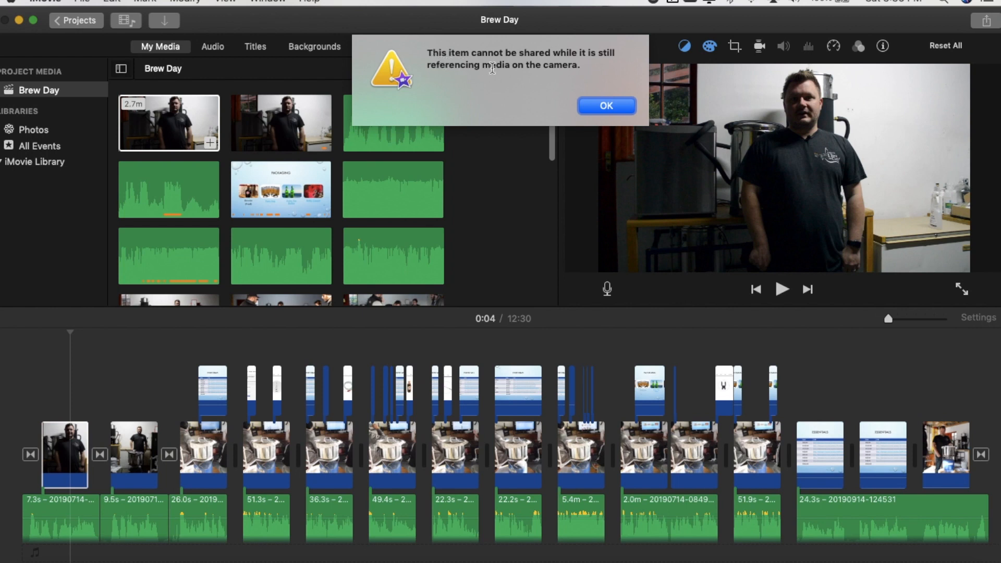
{"action": "mouse_move", "coordinate": [526, 81]}
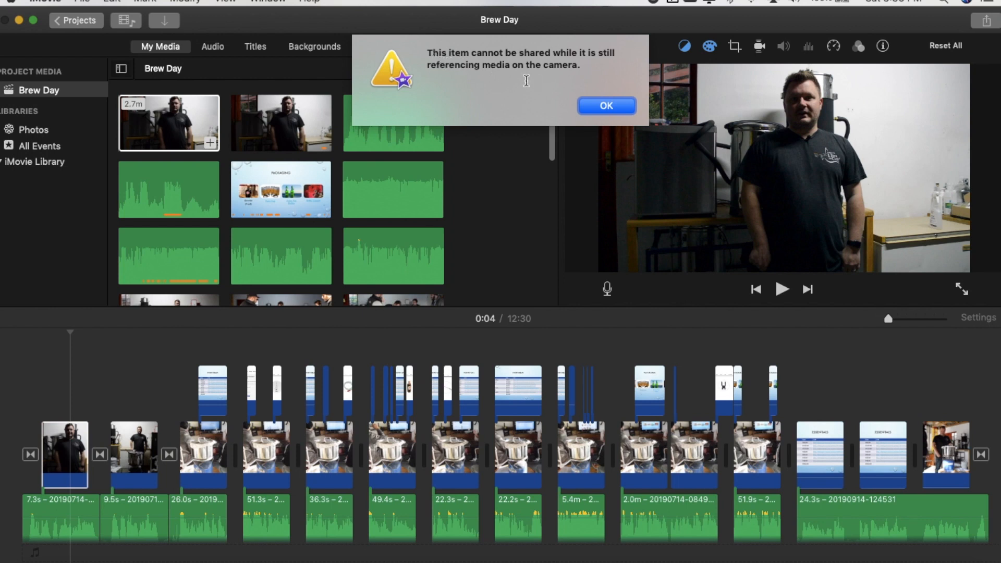
{"action": "mouse_move", "coordinate": [588, 90]}
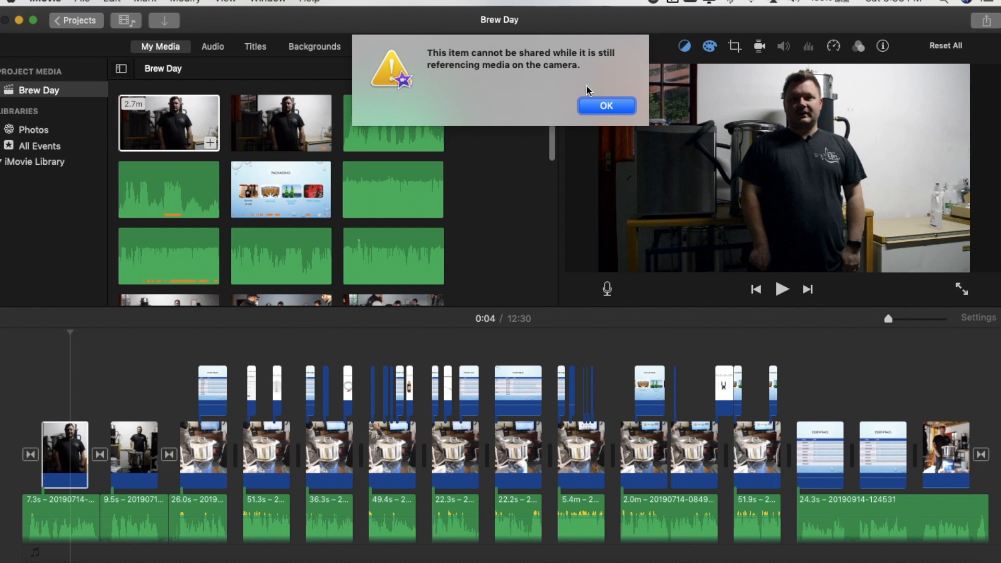
{"action": "left_click", "coordinate": [605, 105]}
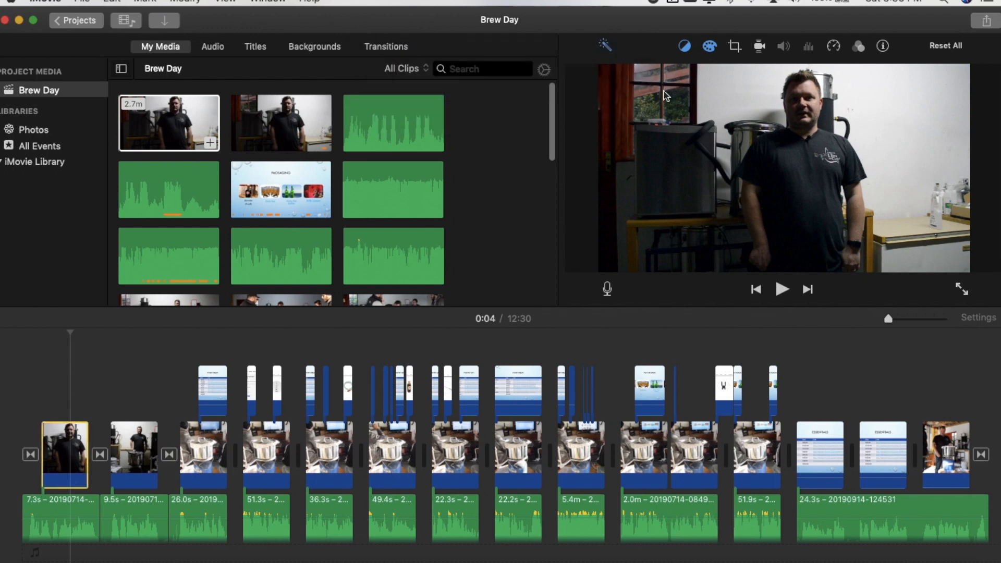
{"action": "mouse_move", "coordinate": [548, 182]}
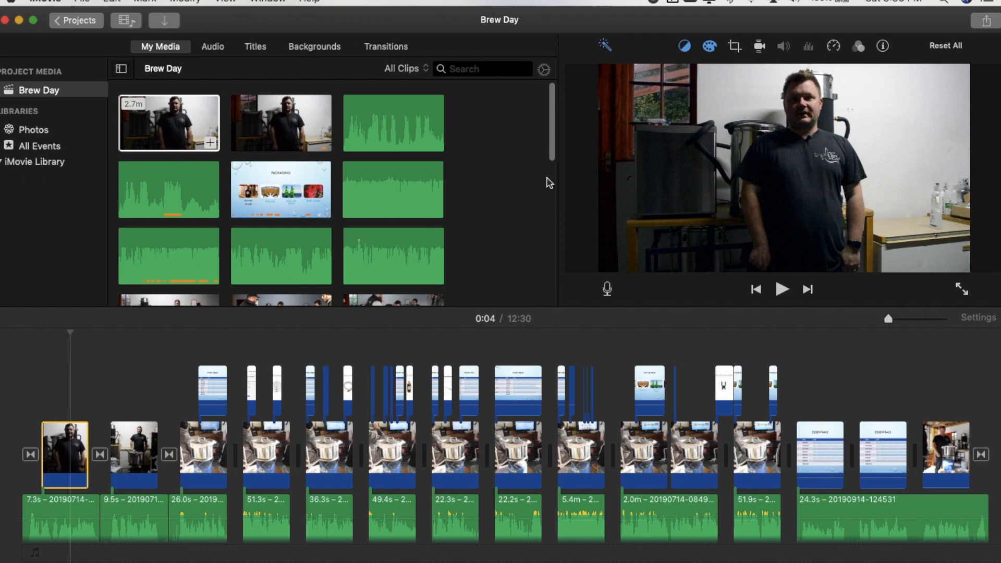
{"action": "mouse_move", "coordinate": [552, 178]}
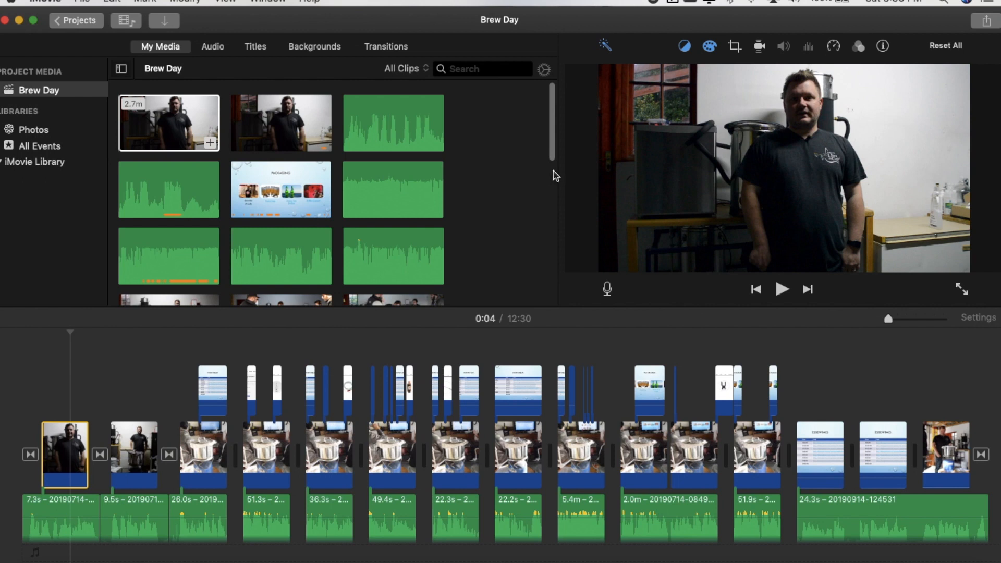
{"action": "mouse_move", "coordinate": [947, 58]}
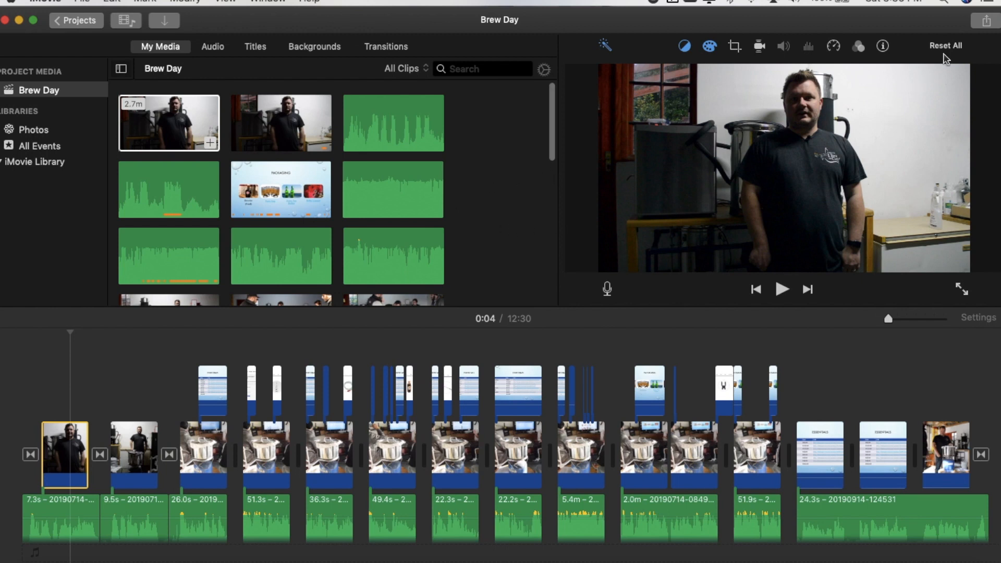
{"action": "left_click", "coordinate": [985, 20]}
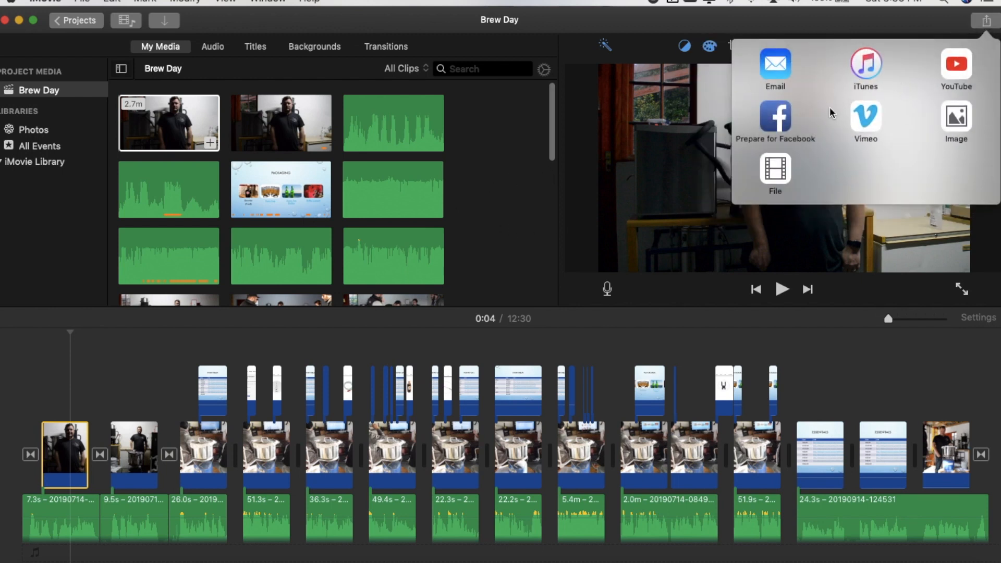
{"action": "mouse_move", "coordinate": [851, 168]}
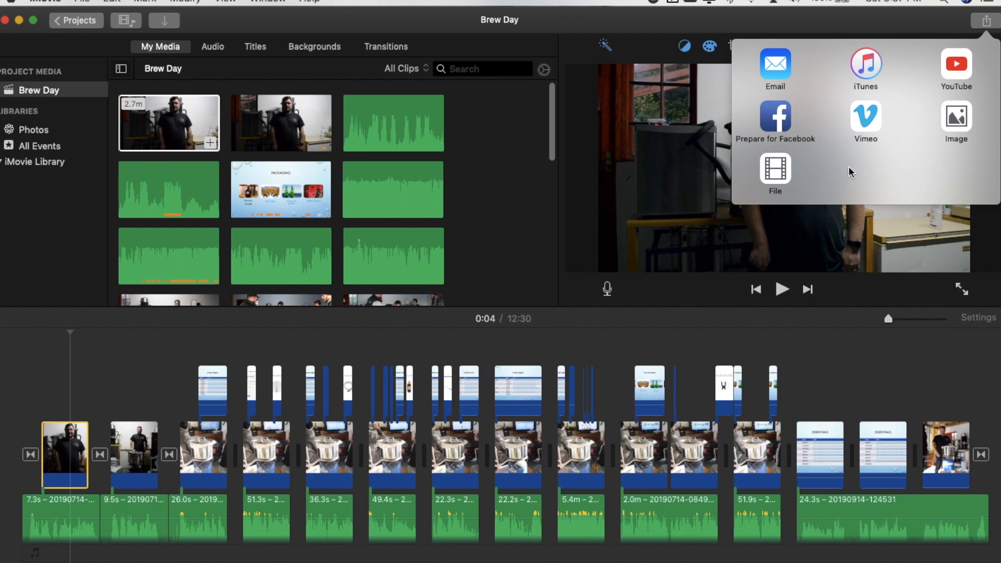
{"action": "mouse_move", "coordinate": [856, 162]}
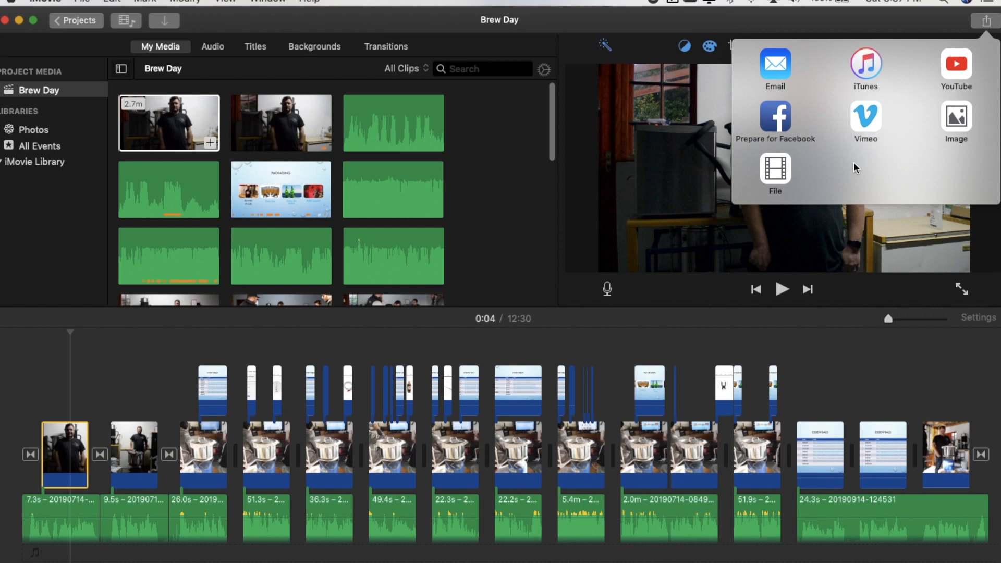
{"action": "mouse_move", "coordinate": [853, 172]}
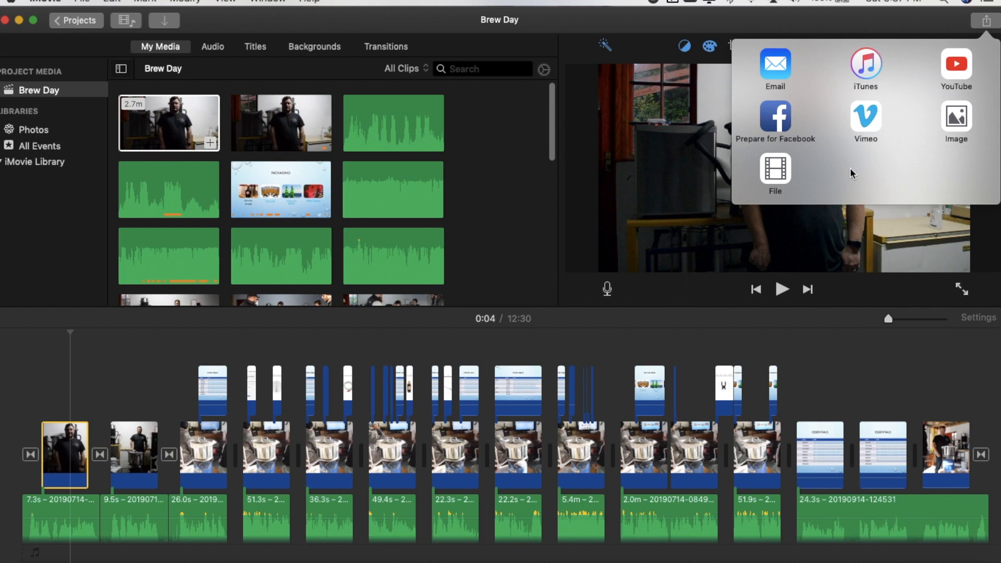
{"action": "mouse_move", "coordinate": [854, 191]}
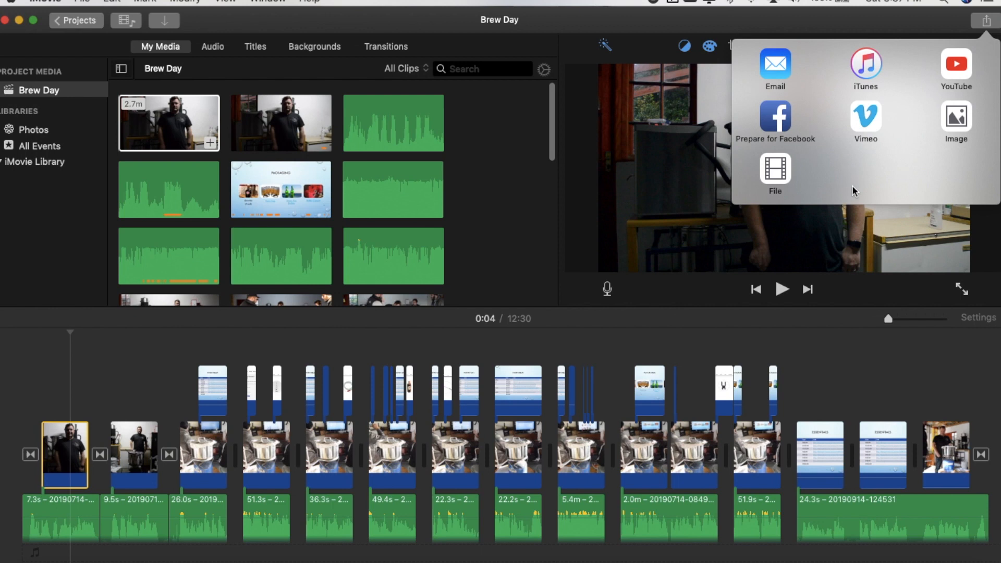
{"action": "mouse_move", "coordinate": [845, 182]}
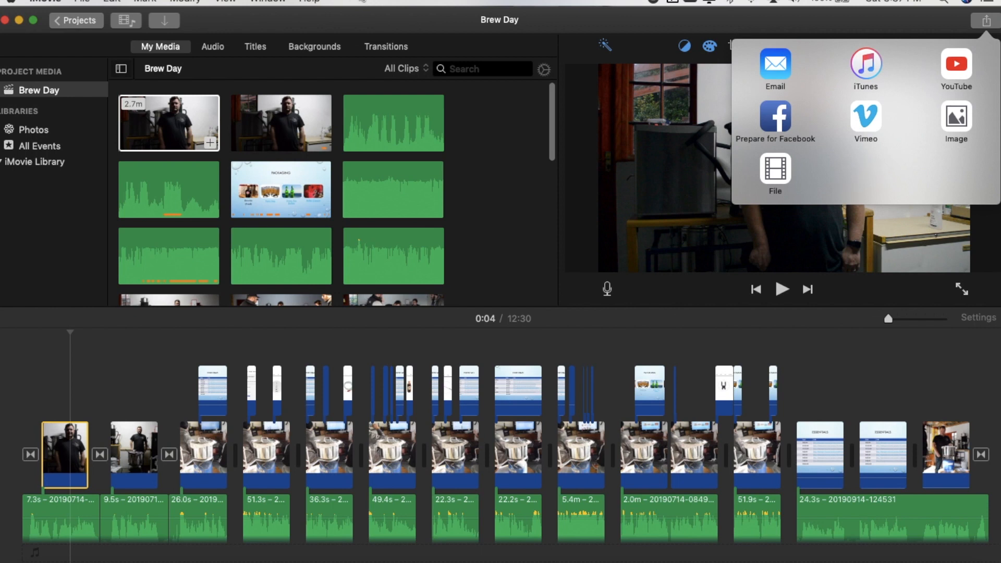
{"action": "mouse_move", "coordinate": [994, 22]}
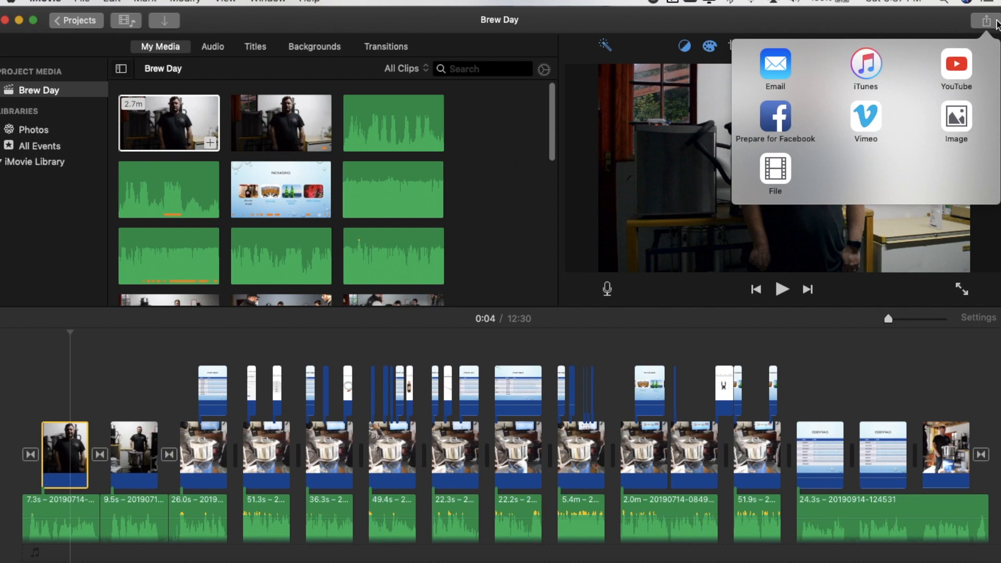
{"action": "left_click", "coordinate": [485, 222]}
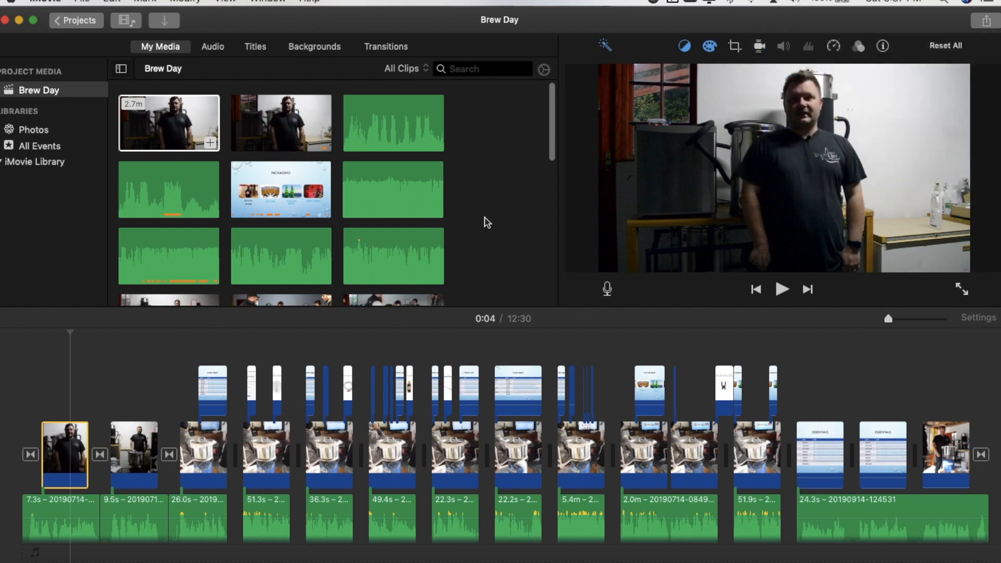
Step: Scroll the My Media browser and open the 45.2s clip's shortcut menu
{"action": "scroll", "scroll_direction": "down", "scroll_amount": 3}
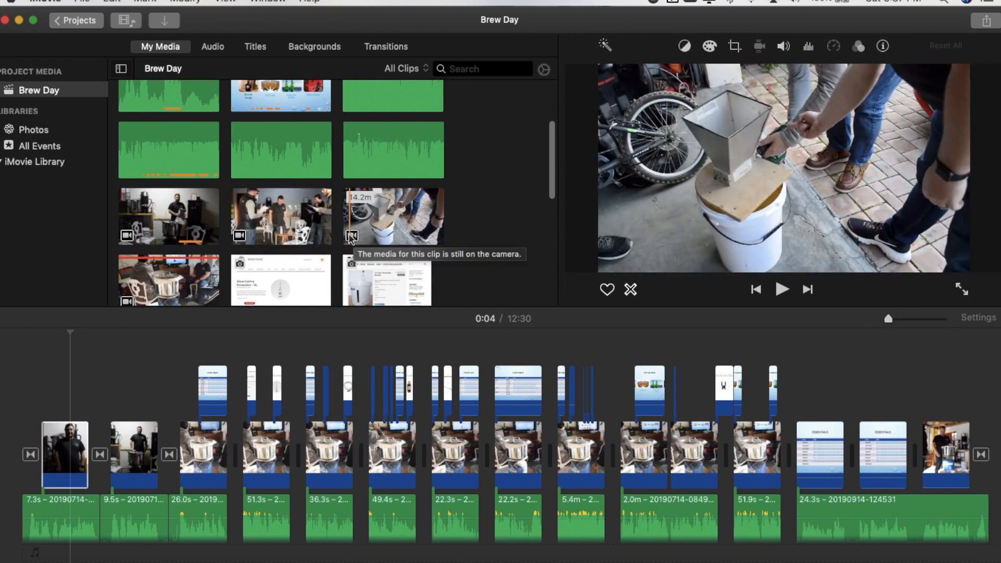
{"action": "mouse_move", "coordinate": [268, 142]}
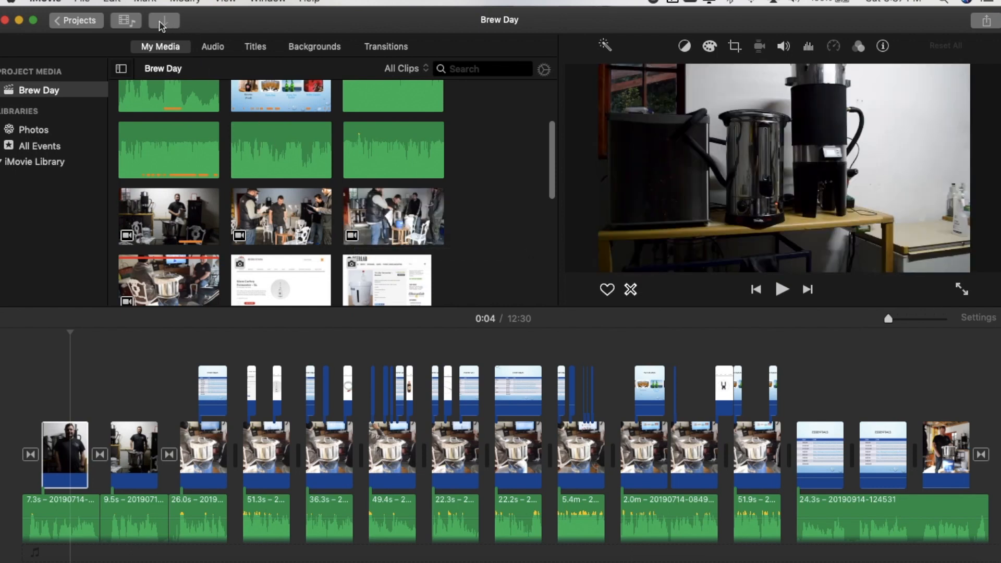
{"action": "scroll", "scroll_direction": "down", "scroll_amount": 3}
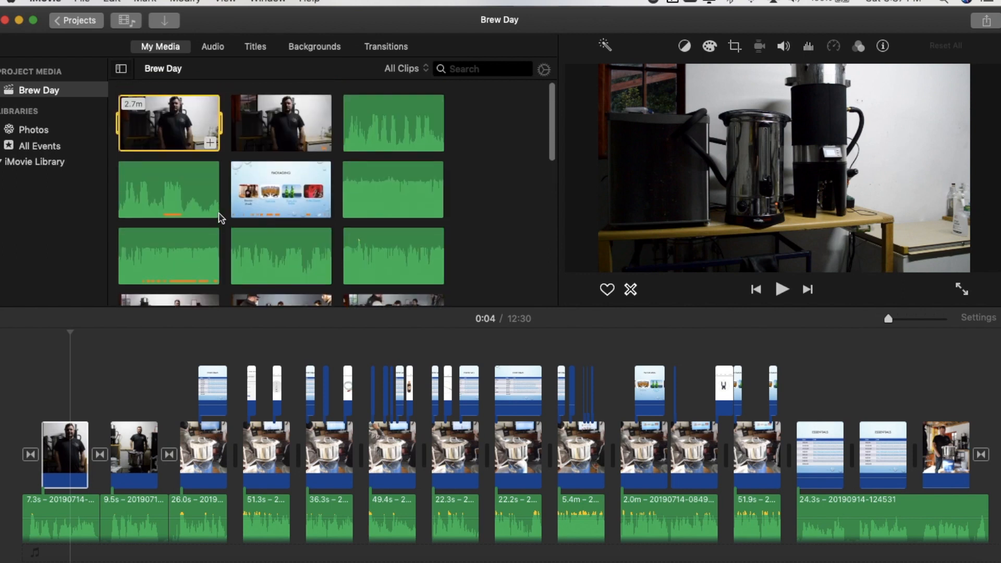
{"action": "scroll", "scroll_direction": "down", "scroll_amount": 3}
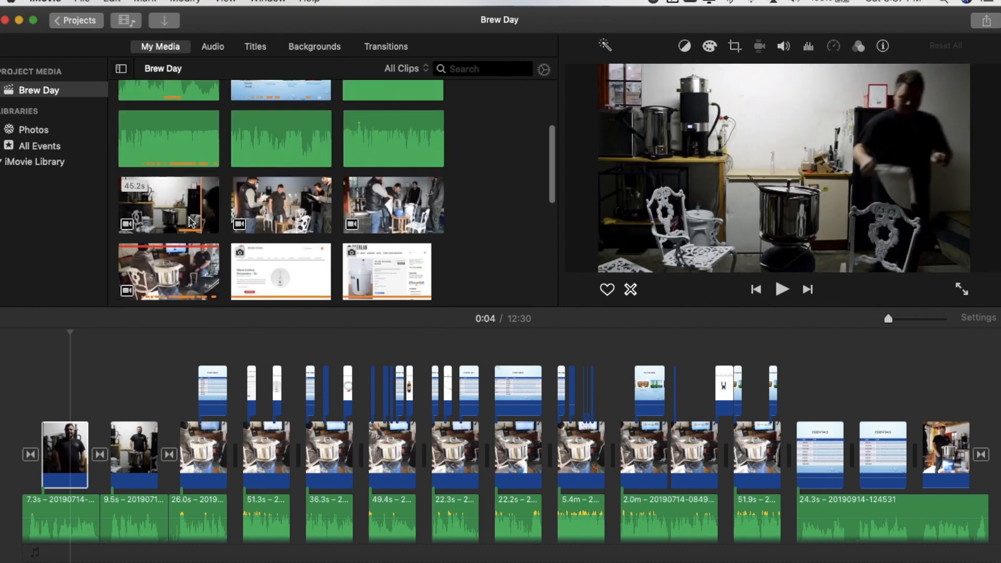
{"action": "right_click", "coordinate": [167, 205]}
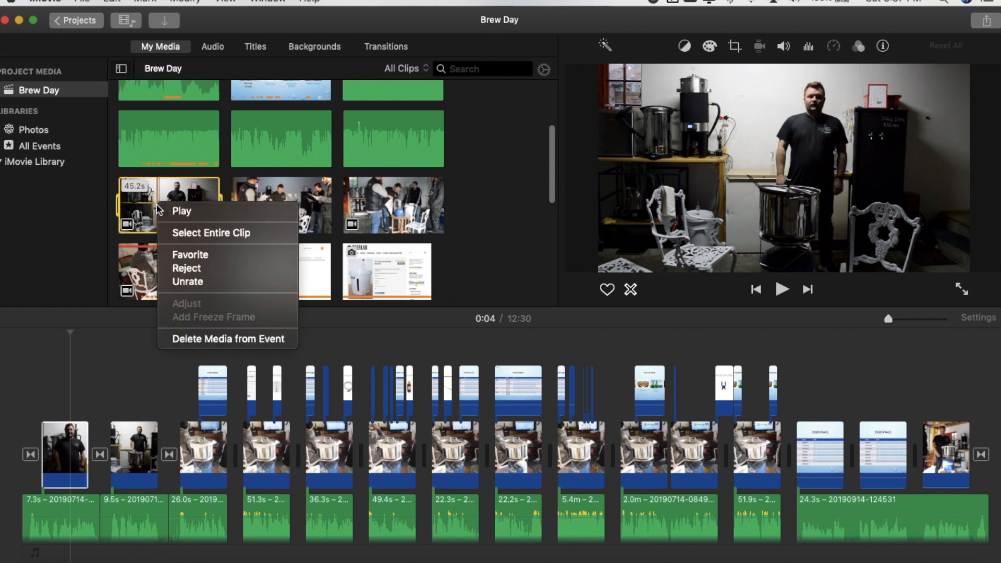
{"action": "left_click", "coordinate": [225, 338]}
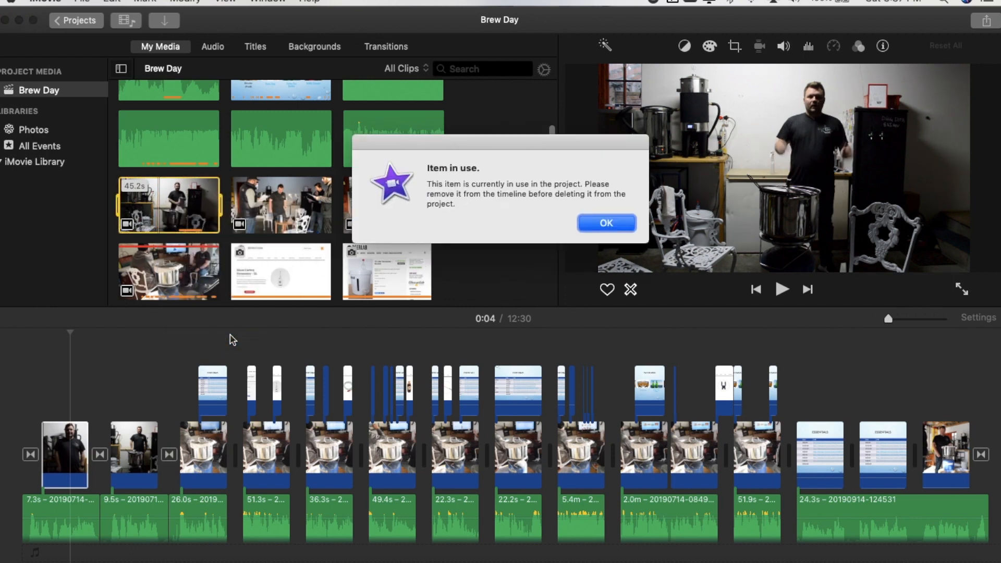
{"action": "mouse_move", "coordinate": [318, 483]}
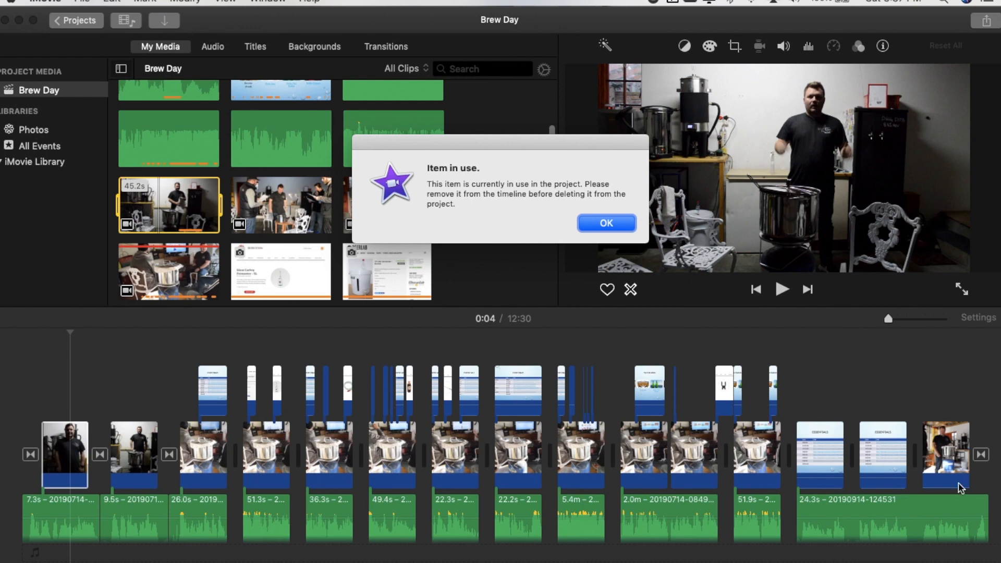
{"action": "mouse_move", "coordinate": [533, 340]}
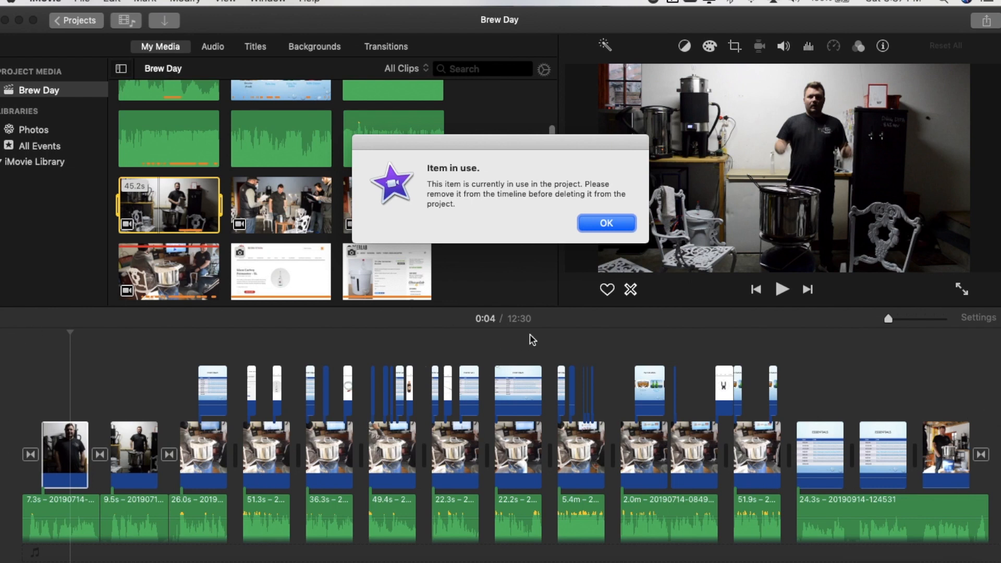
{"action": "mouse_move", "coordinate": [605, 223]}
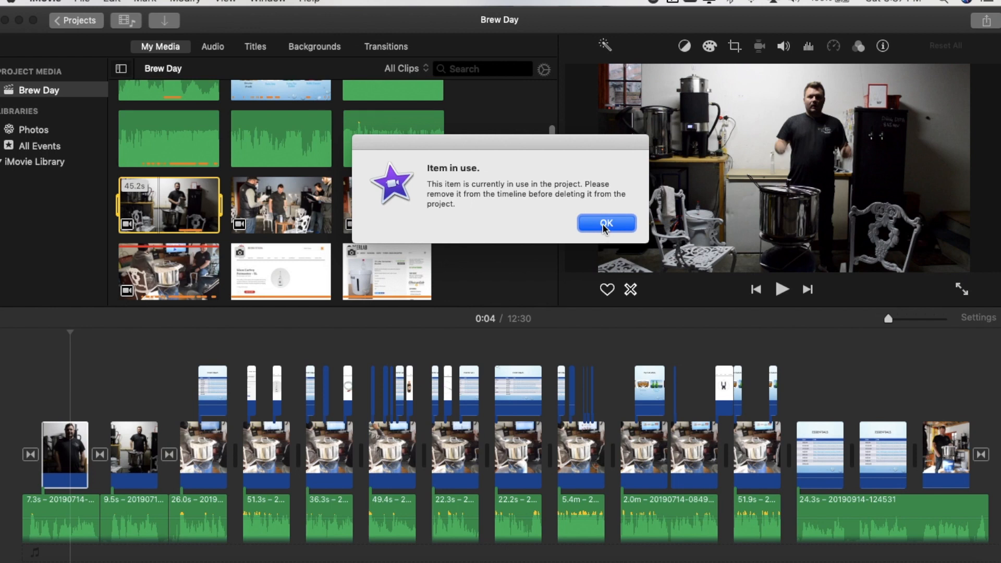
{"action": "left_click", "coordinate": [605, 222]}
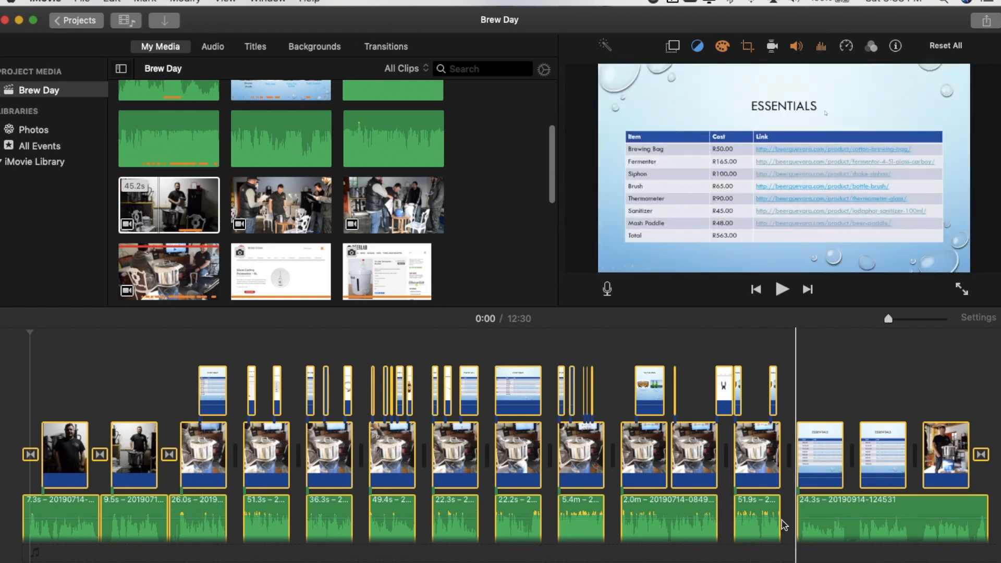
Step: Use the top menu bar to select all Brew Day timeline clips
{"action": "left_click", "coordinate": [111, 1]}
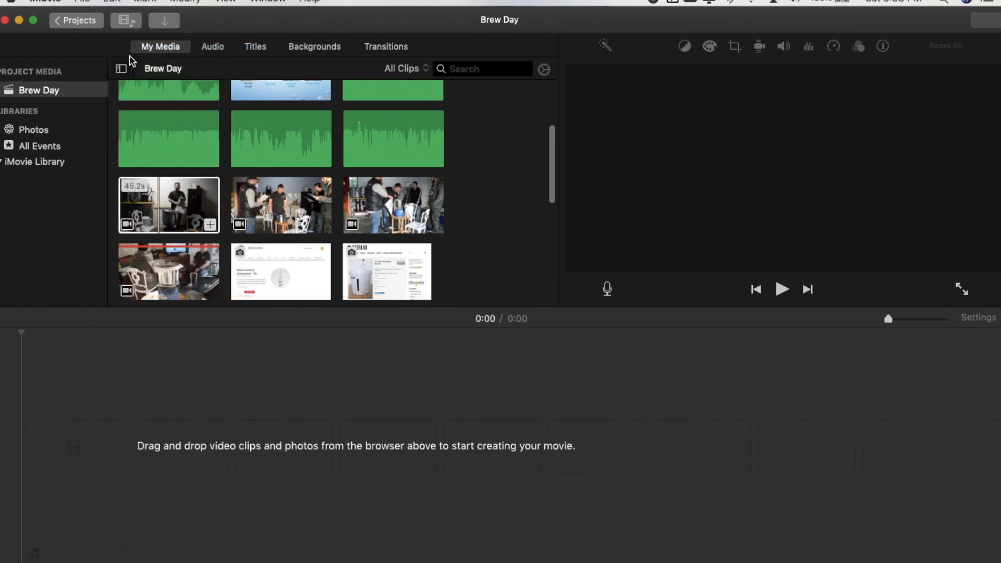
{"action": "mouse_move", "coordinate": [125, 452]}
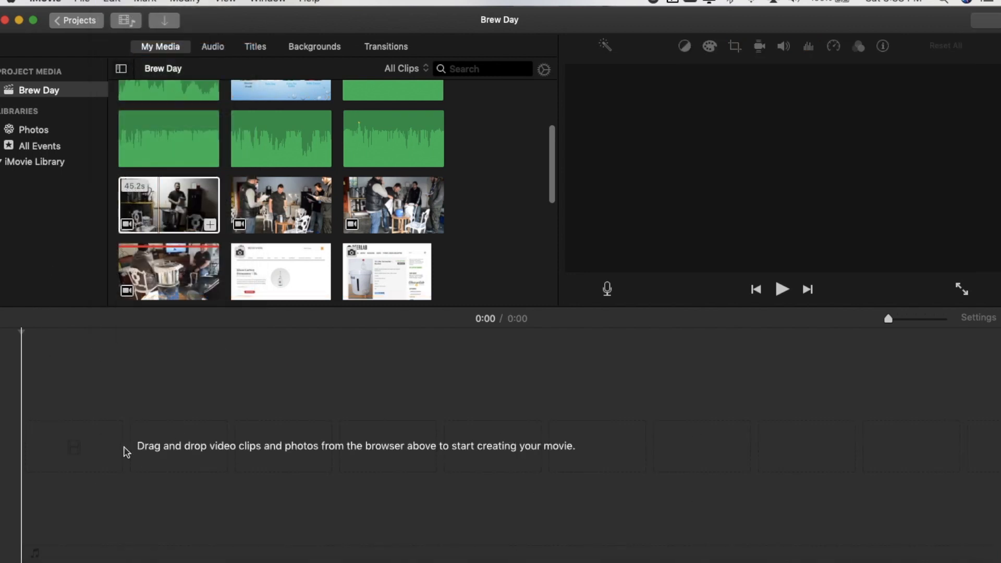
{"action": "mouse_move", "coordinate": [304, 265]}
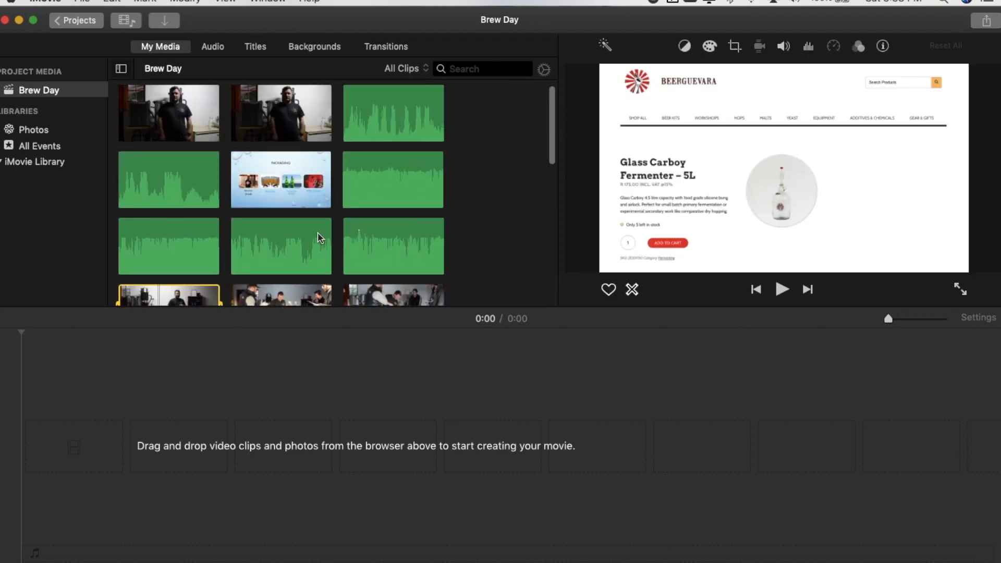
Step: Delete the 45.2s clip's media from the Brew Day event and confirm
{"action": "scroll", "scroll_direction": "down", "scroll_amount": 3}
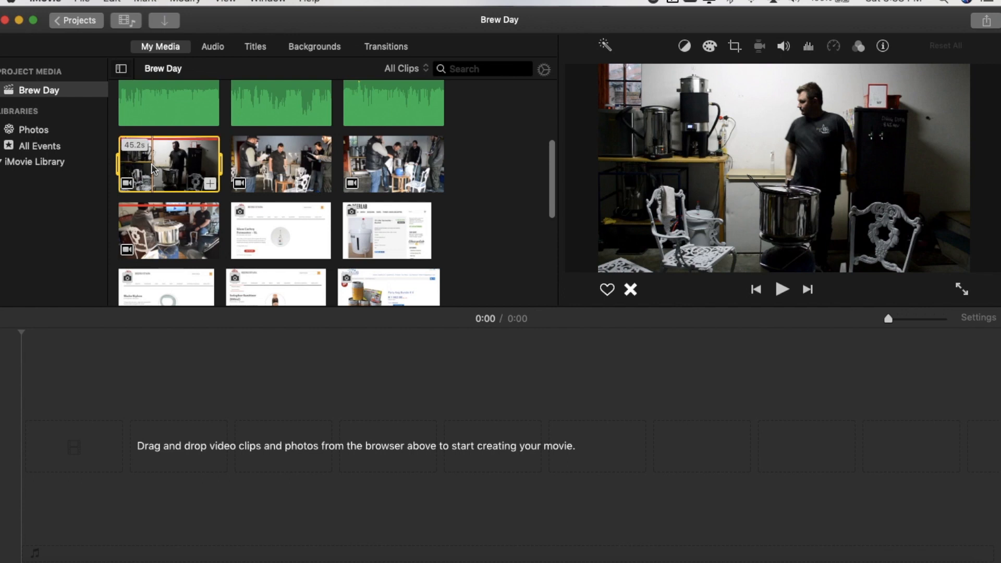
{"action": "right_click", "coordinate": [168, 163]}
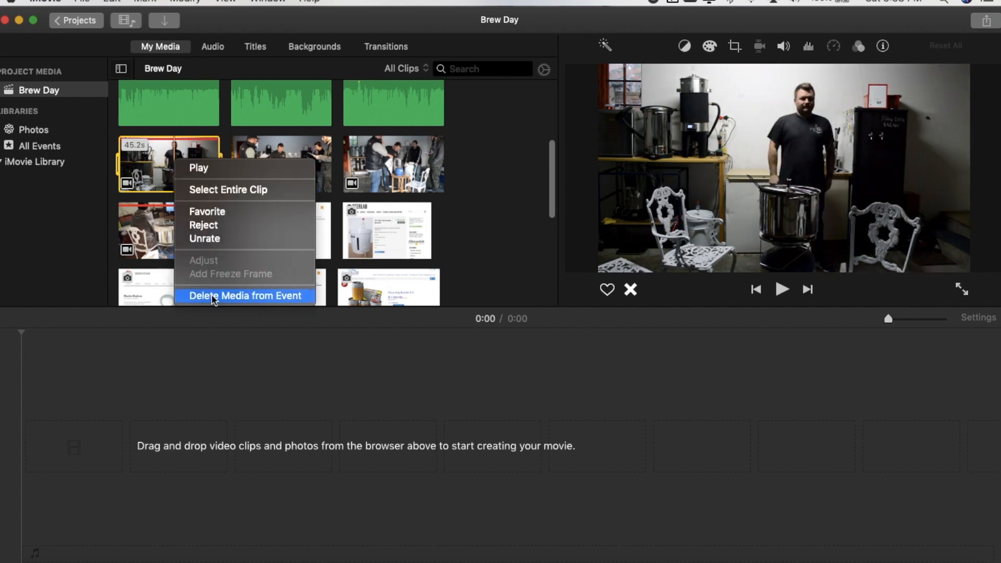
{"action": "left_click", "coordinate": [245, 296]}
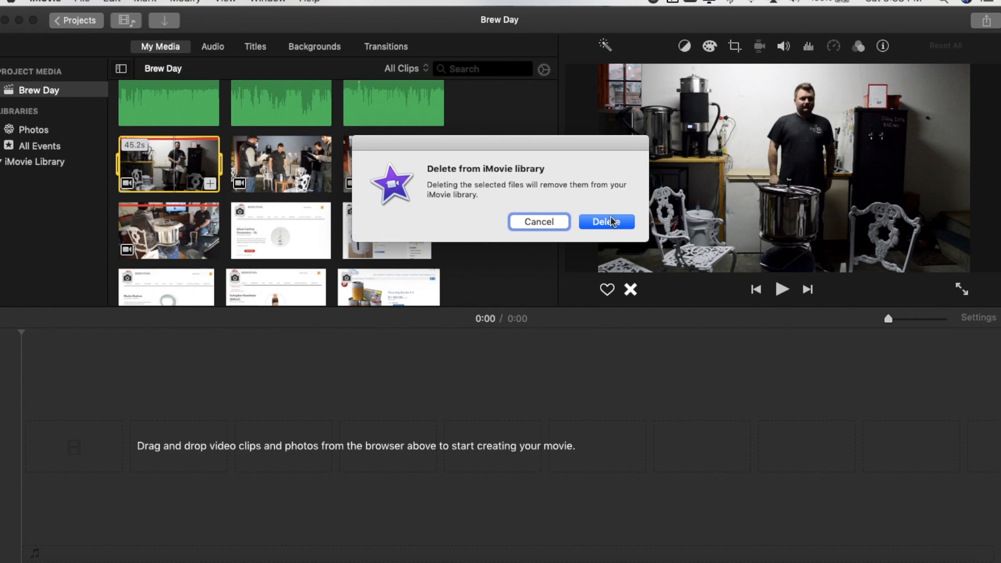
{"action": "left_click", "coordinate": [605, 222]}
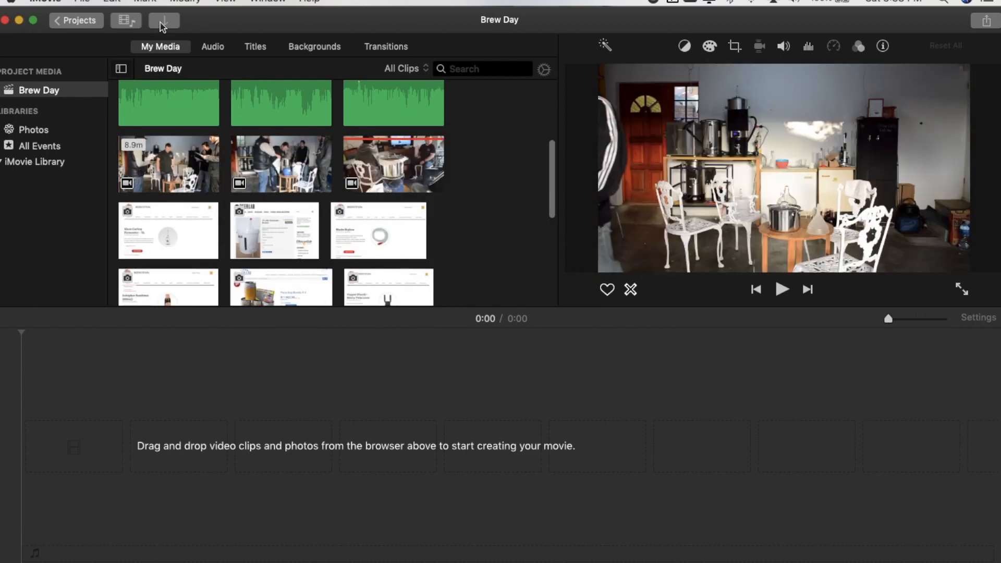
Step: Import all videos from the NIKON D3200 and wait for Import Complete
{"action": "left_click", "coordinate": [165, 20]}
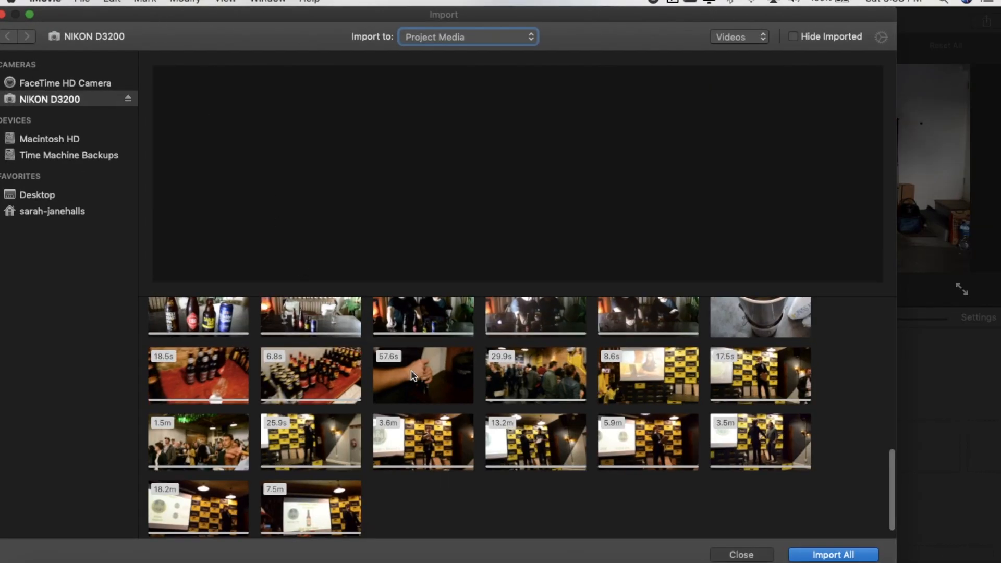
{"action": "scroll", "scroll_direction": "down", "scroll_amount": 3}
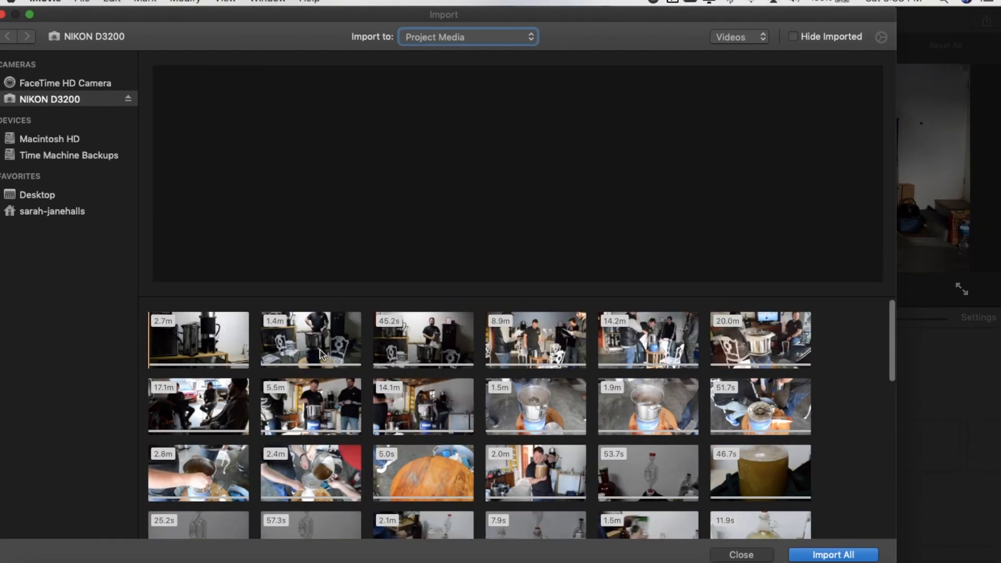
{"action": "left_click", "coordinate": [423, 339]}
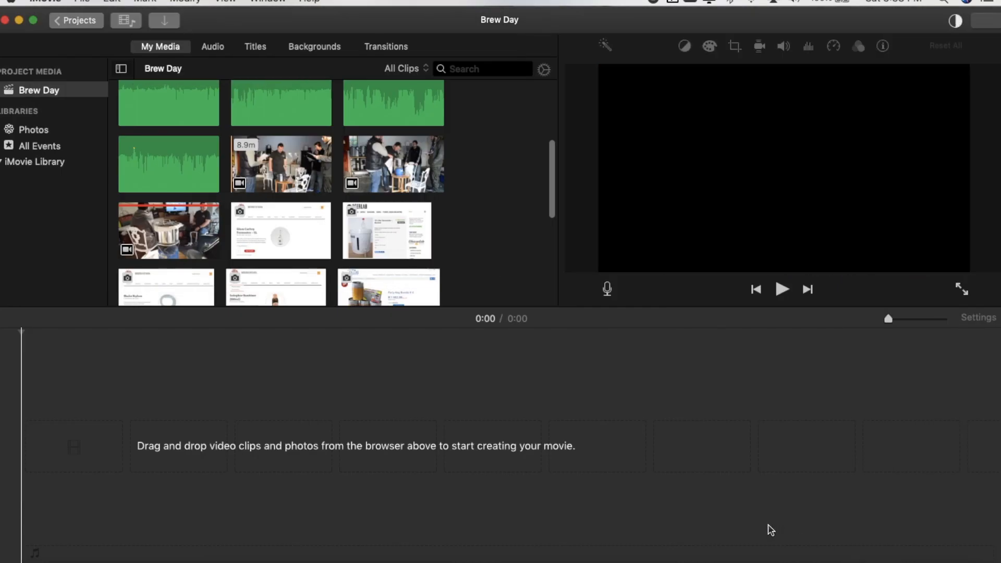
{"action": "scroll", "scroll_direction": "down", "scroll_amount": 3}
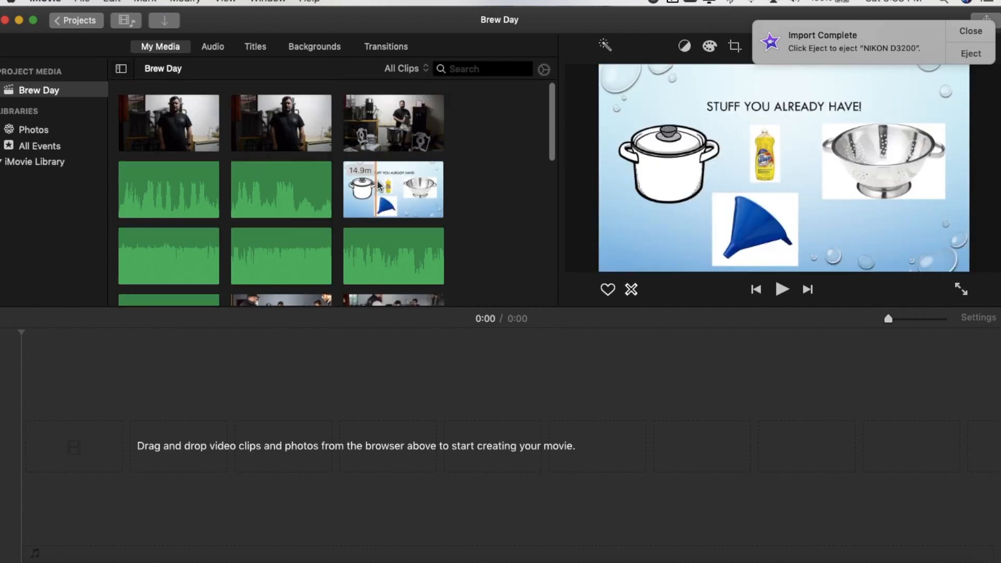
{"action": "scroll", "scroll_direction": "down", "scroll_amount": 3}
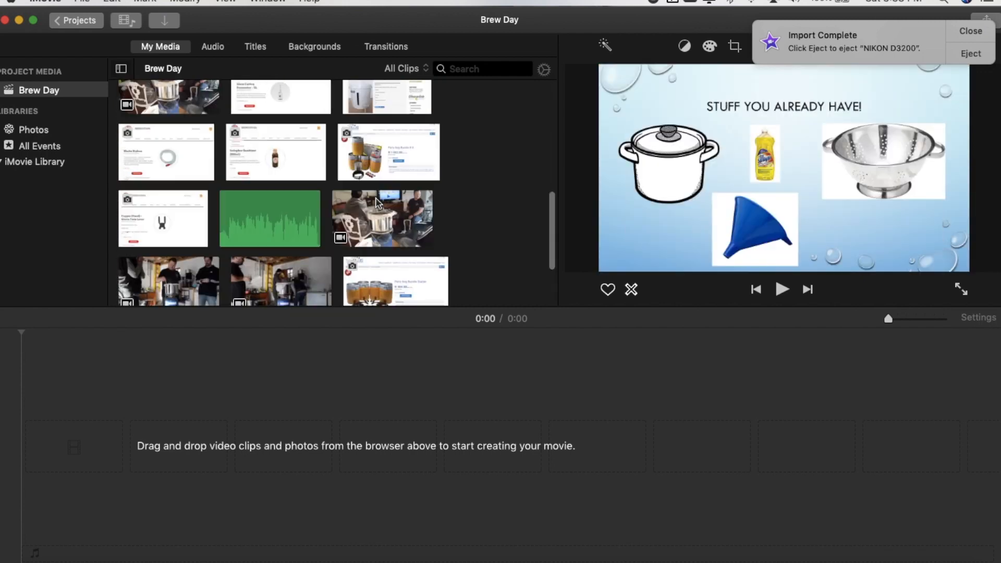
{"action": "scroll", "scroll_direction": "up", "scroll_amount": 3}
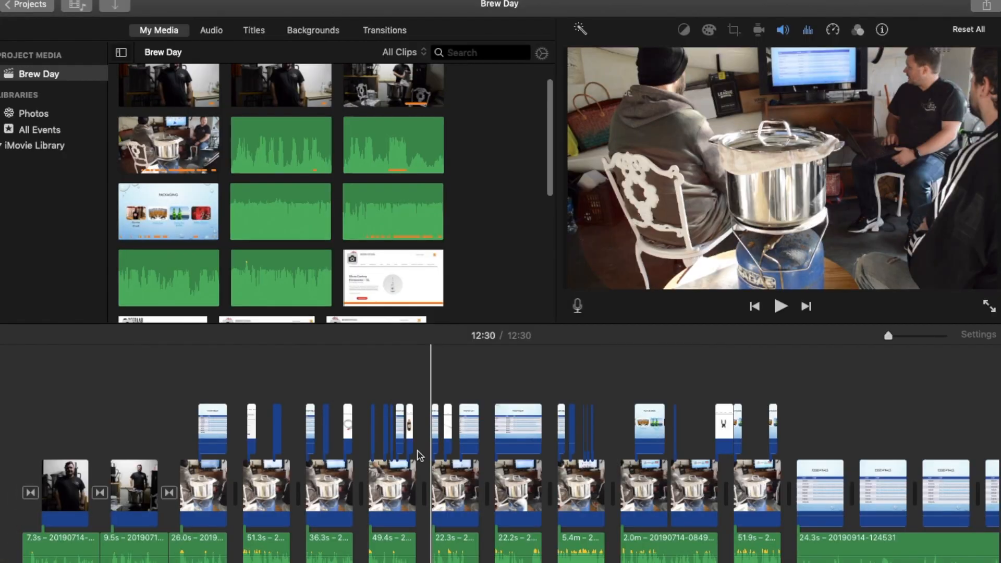
Step: Preview a Brew Day library clip with the 12:30 timeline restored
{"action": "scroll", "scroll_direction": "up", "scroll_amount": 3}
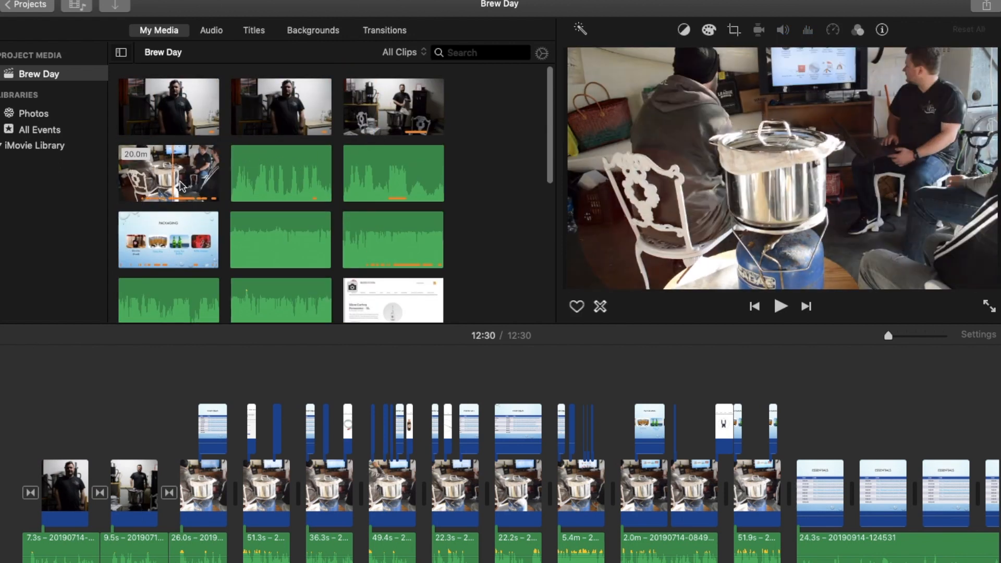
{"action": "left_click", "coordinate": [750, 504]}
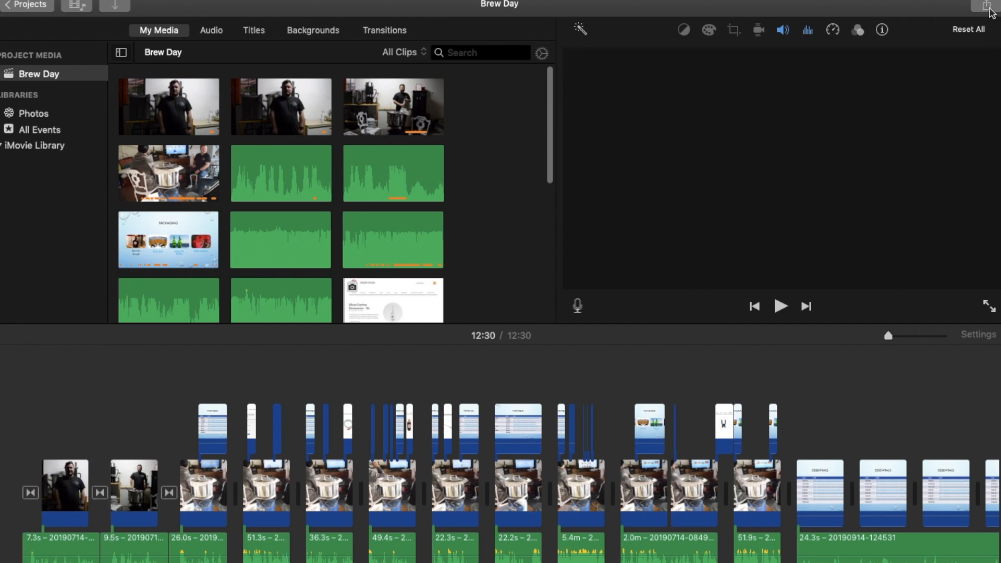
Step: Choose Share > File to show Brew Day's 1080p, High quality export settings
{"action": "left_click", "coordinate": [989, 6]}
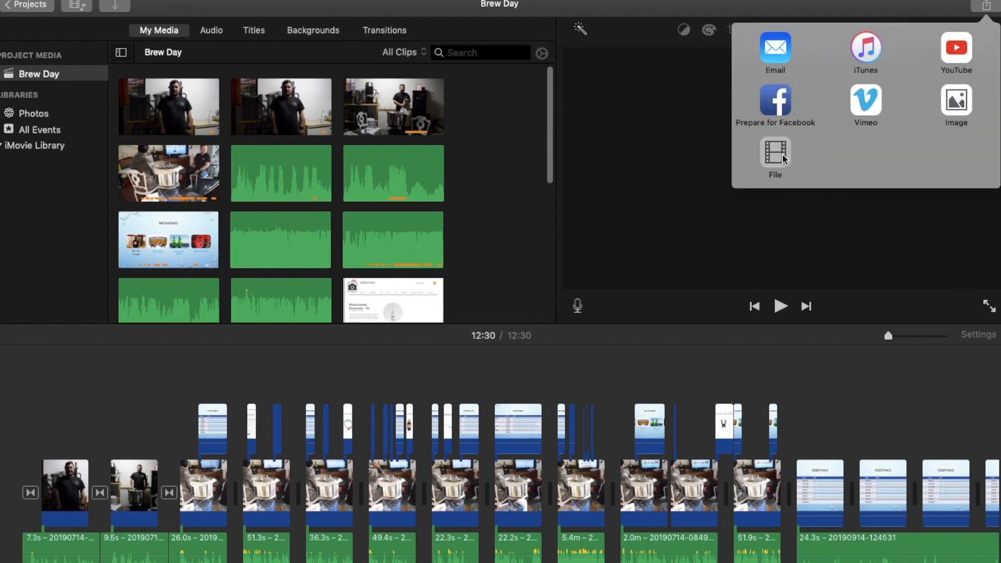
{"action": "left_click", "coordinate": [774, 157]}
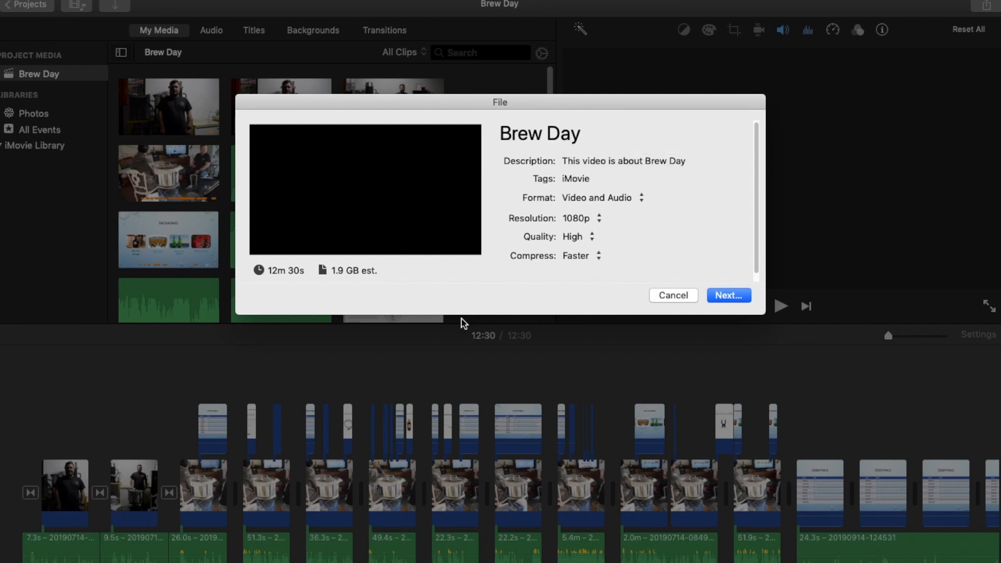
{"action": "left_click", "coordinate": [650, 179]}
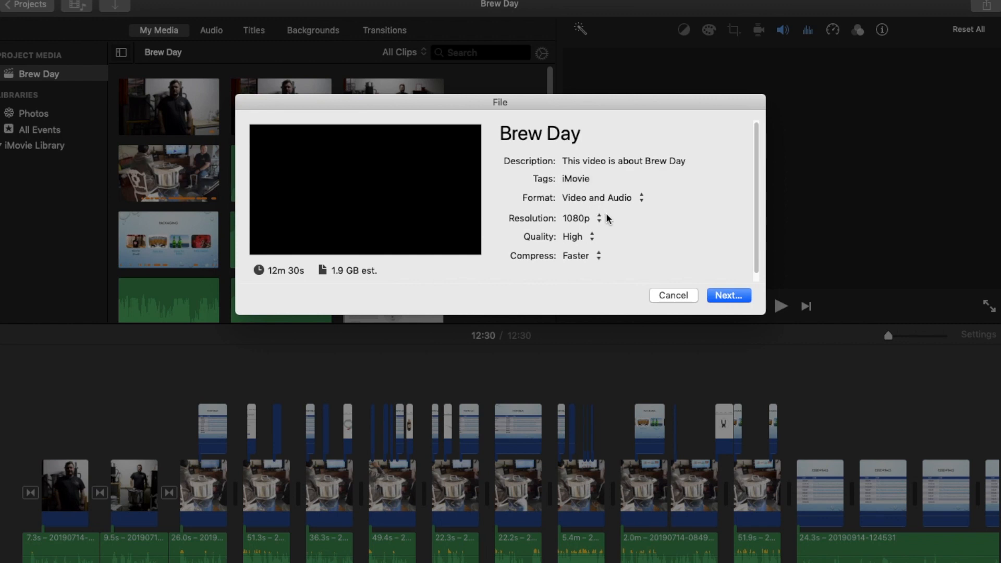
{"action": "mouse_move", "coordinate": [599, 218]}
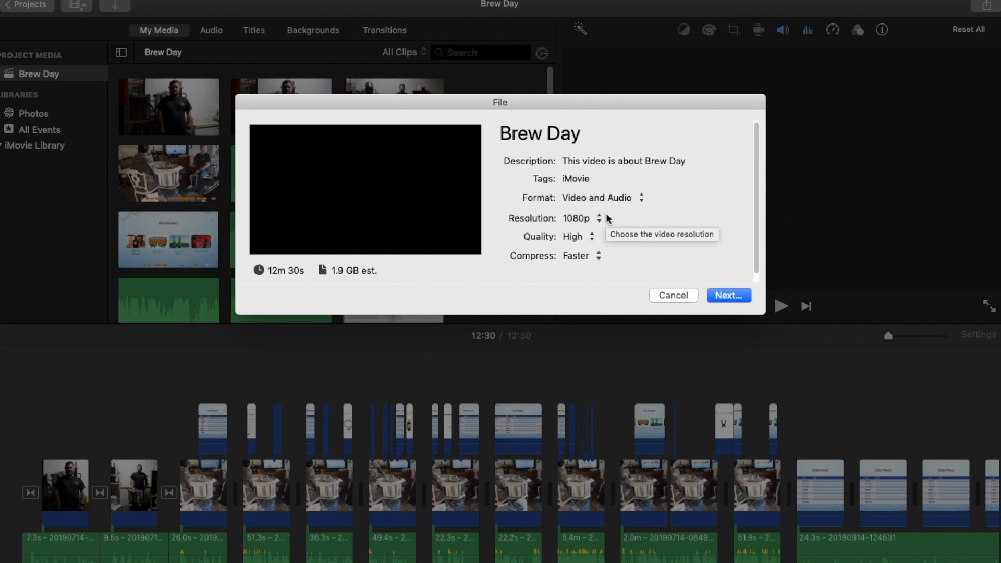